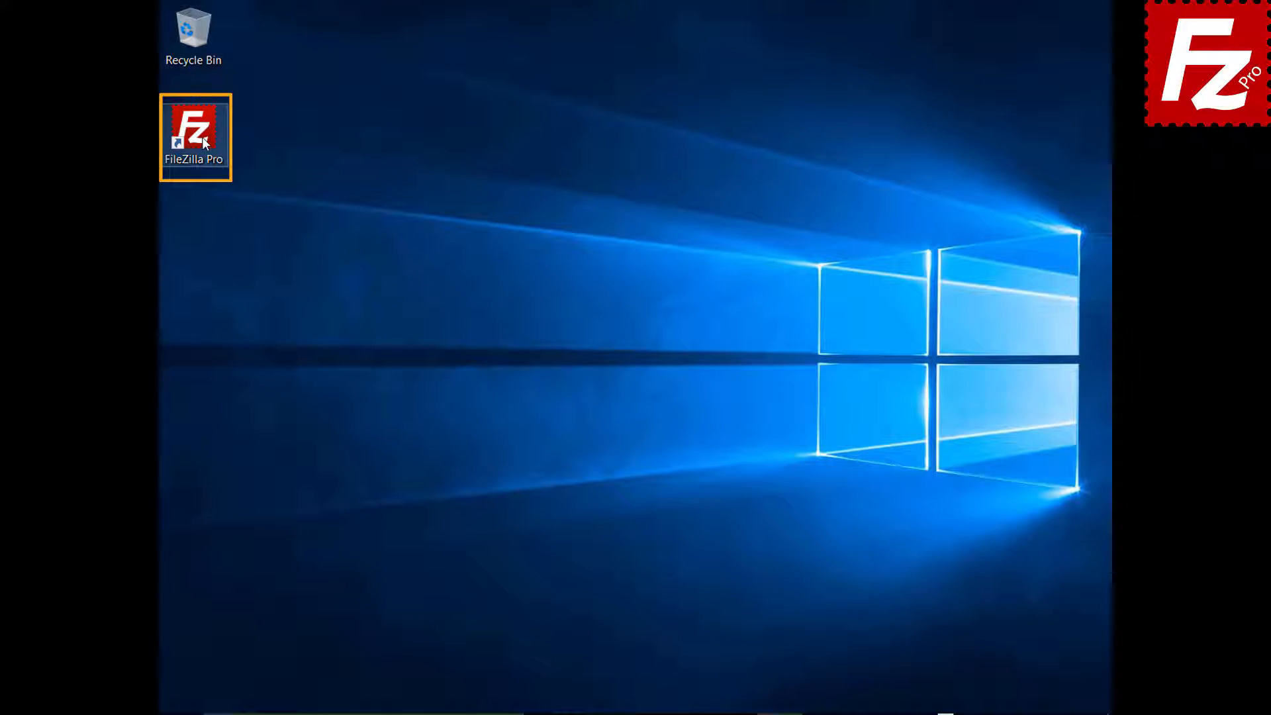
# Launch FileZilla Pro and bring up the Site Manager synchronization settings from the File menu
pyautogui.doubleClick(195, 129)
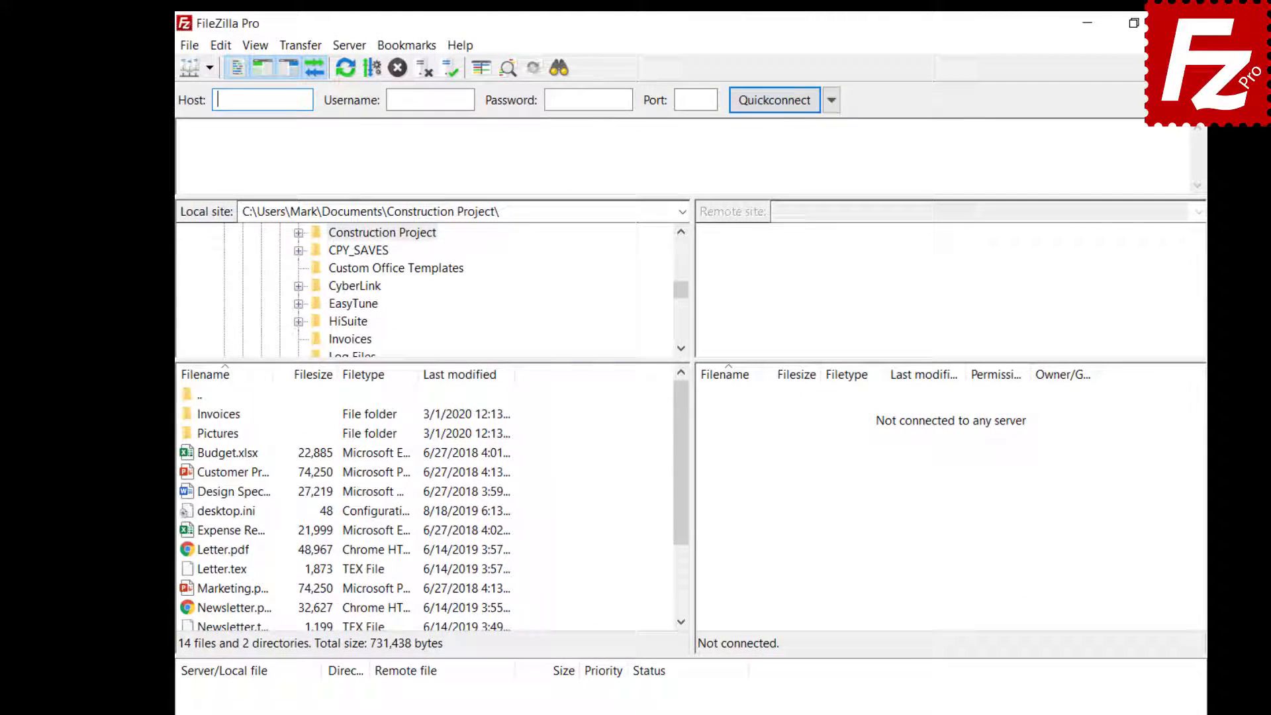
pyautogui.click(189, 45)
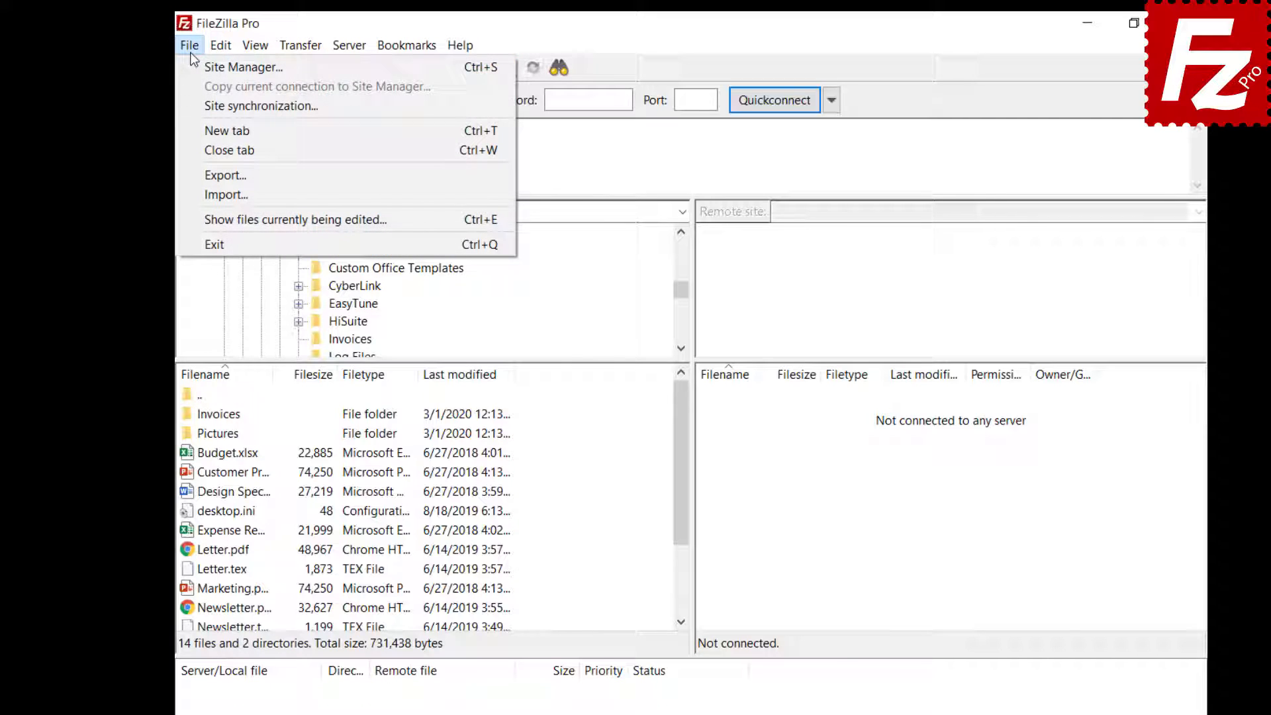
pyautogui.click(260, 106)
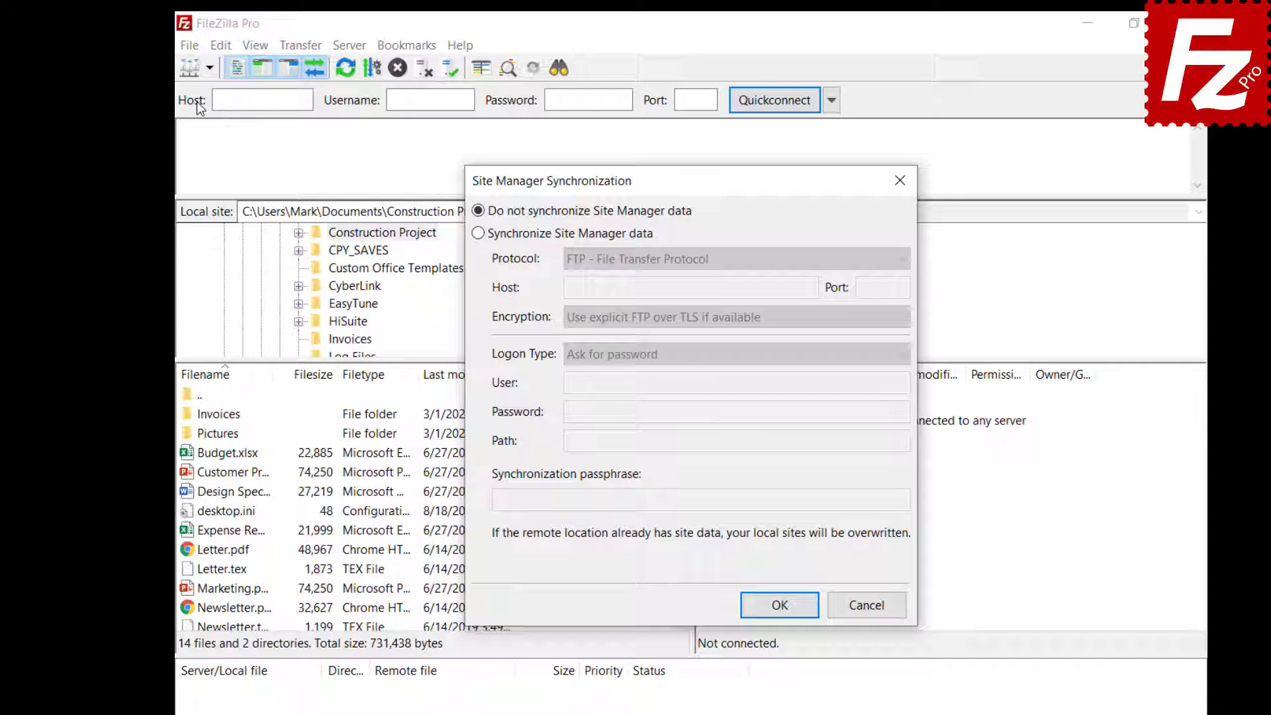
# Enable Site Manager synchronization over FTP to 40.121.111.78 with path / and a passphrase, acknowledging success
pyautogui.click(476, 233)
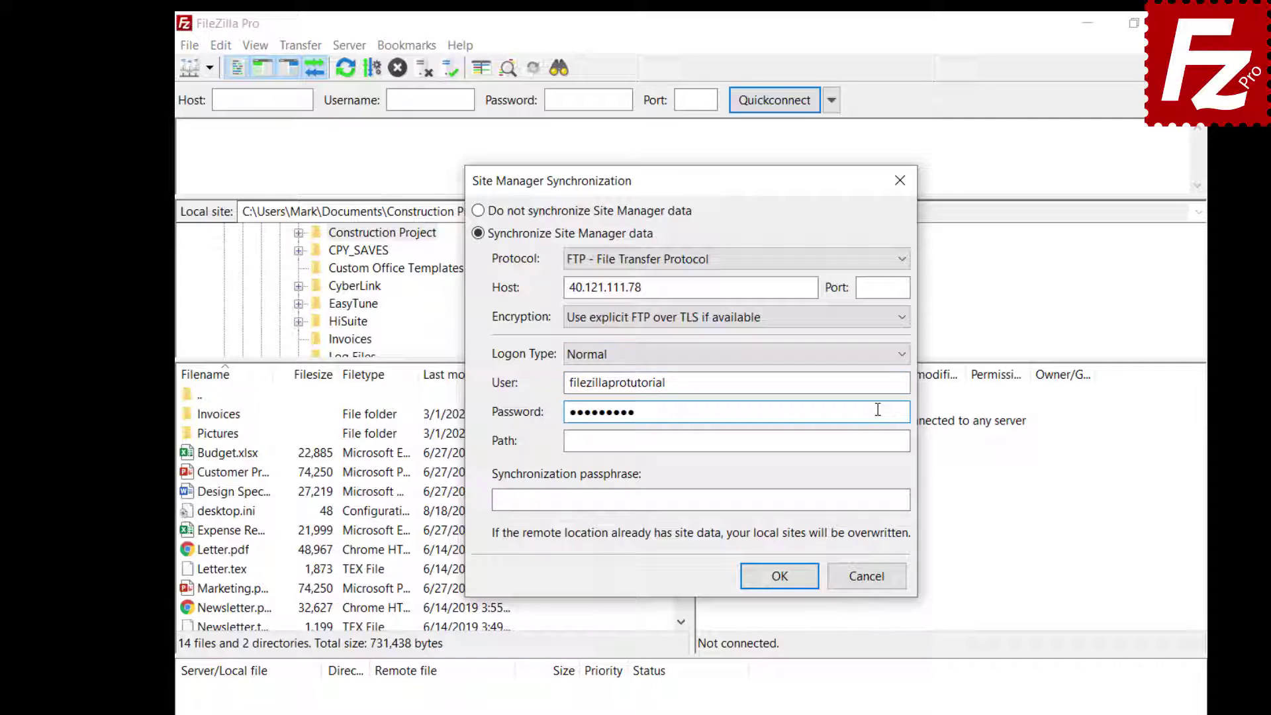
pyautogui.write('/')
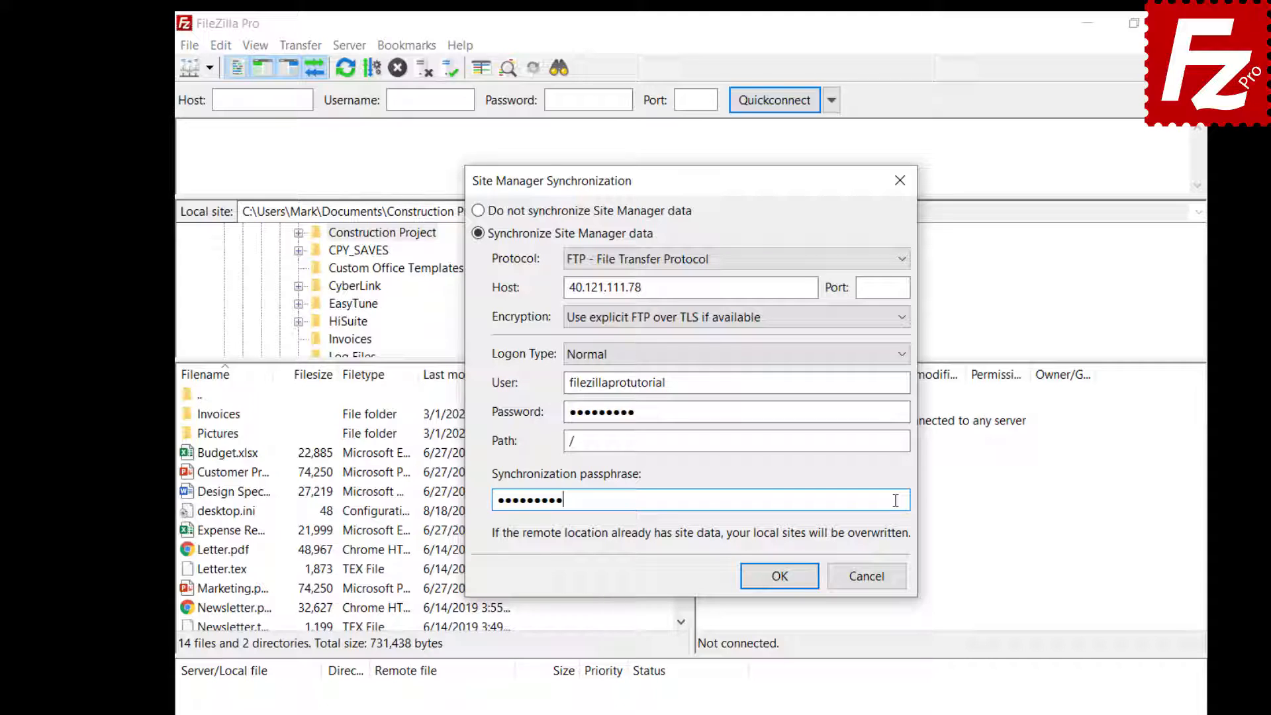
pyautogui.click(779, 576)
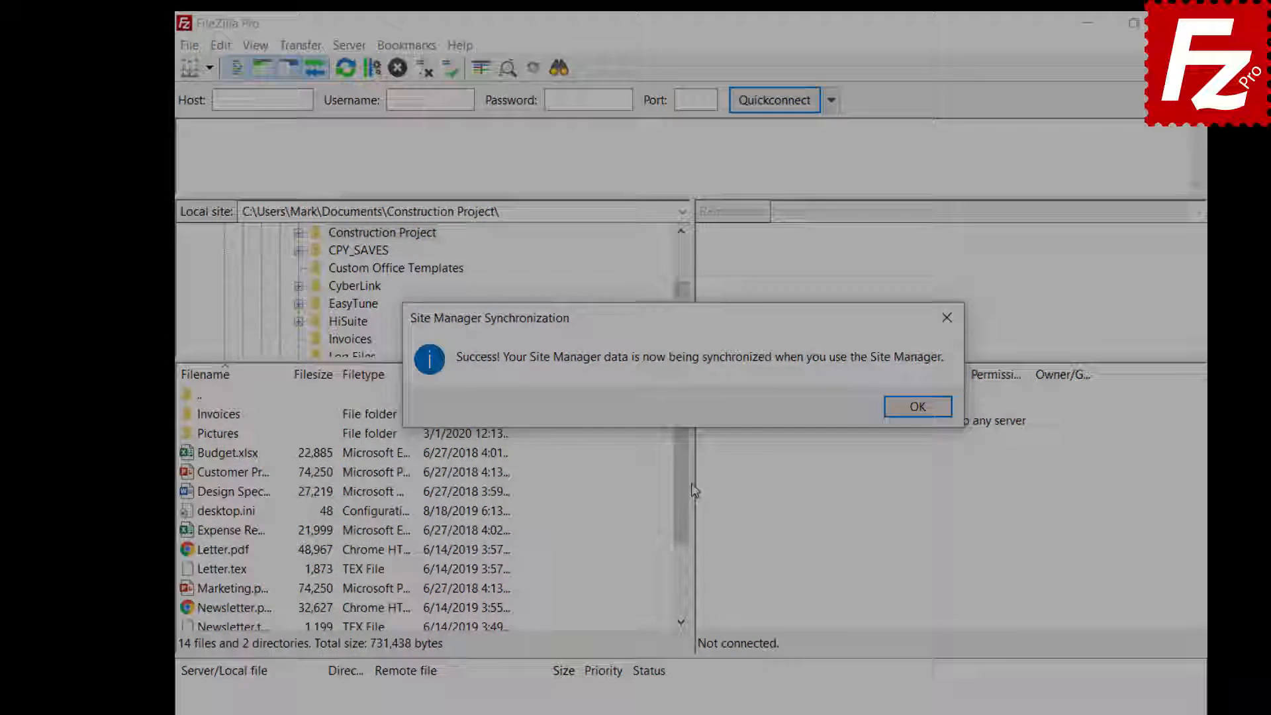
pyautogui.click(917, 406)
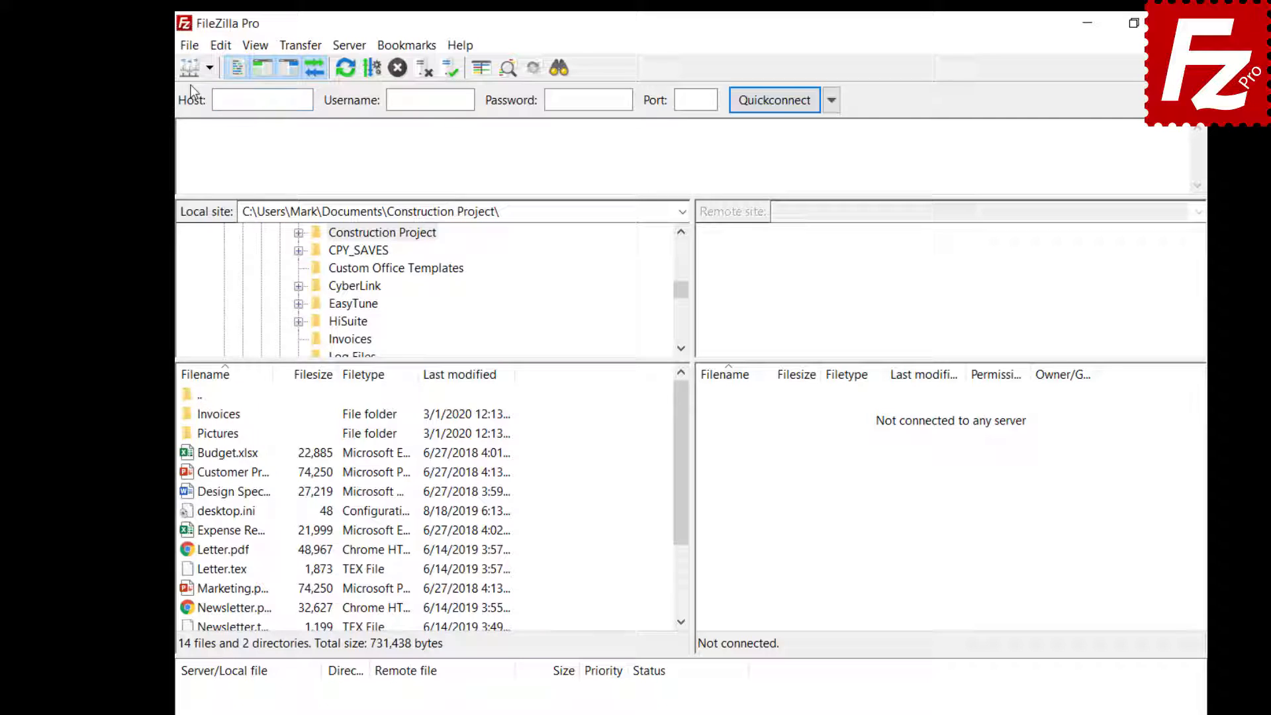
# In the second installation, configure the same FTP synchronization with path / and the passphrase, acknowledging success
pyautogui.click(188, 45)
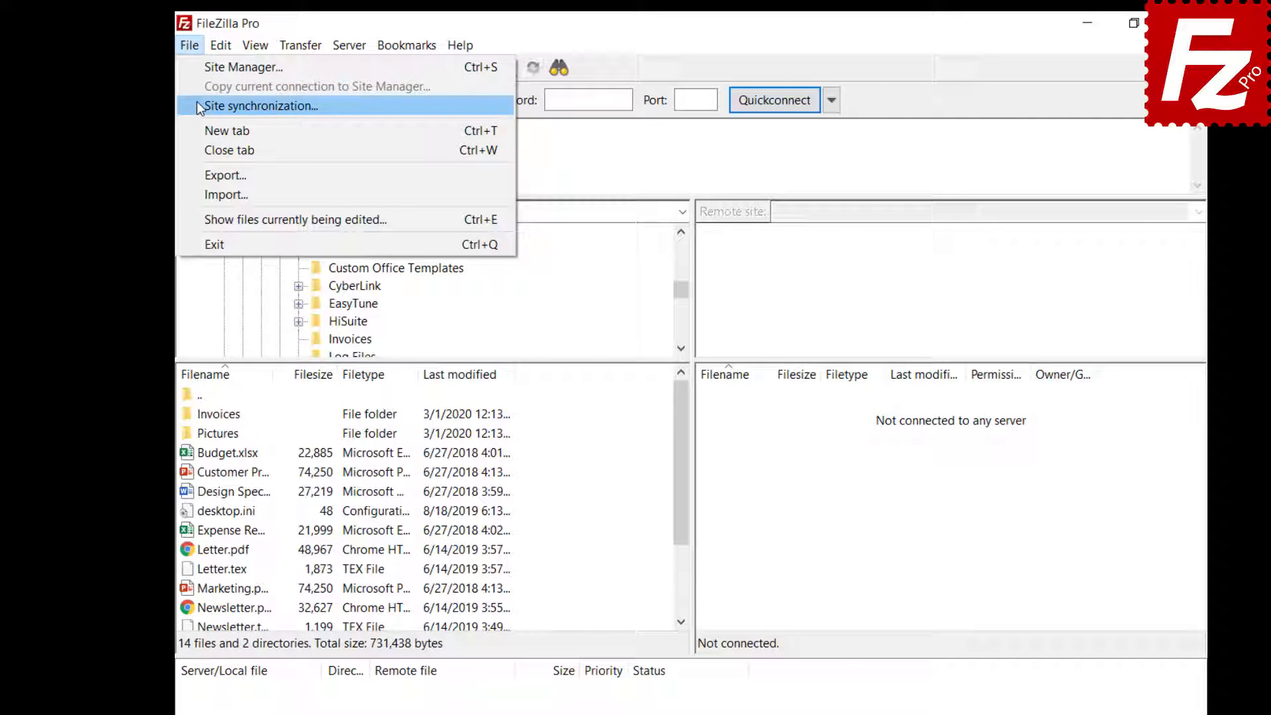
pyautogui.click(261, 106)
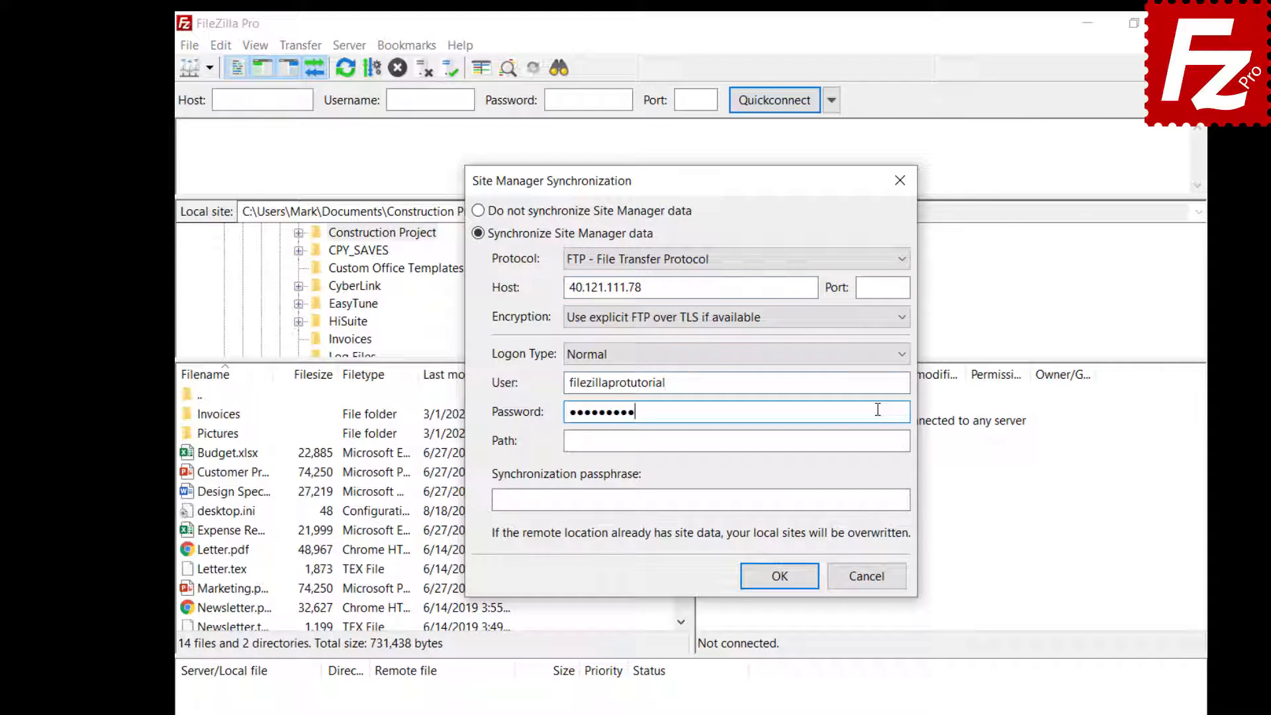
pyautogui.write('/')
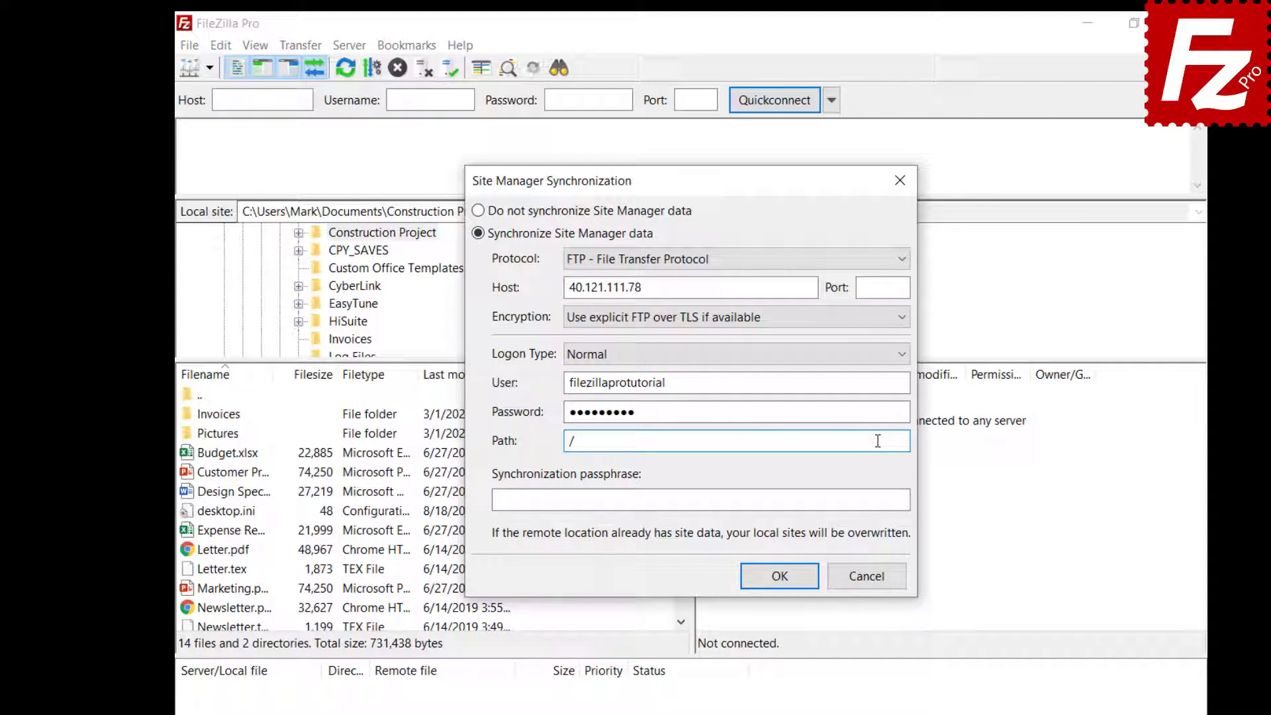
pyautogui.write('••••••••')
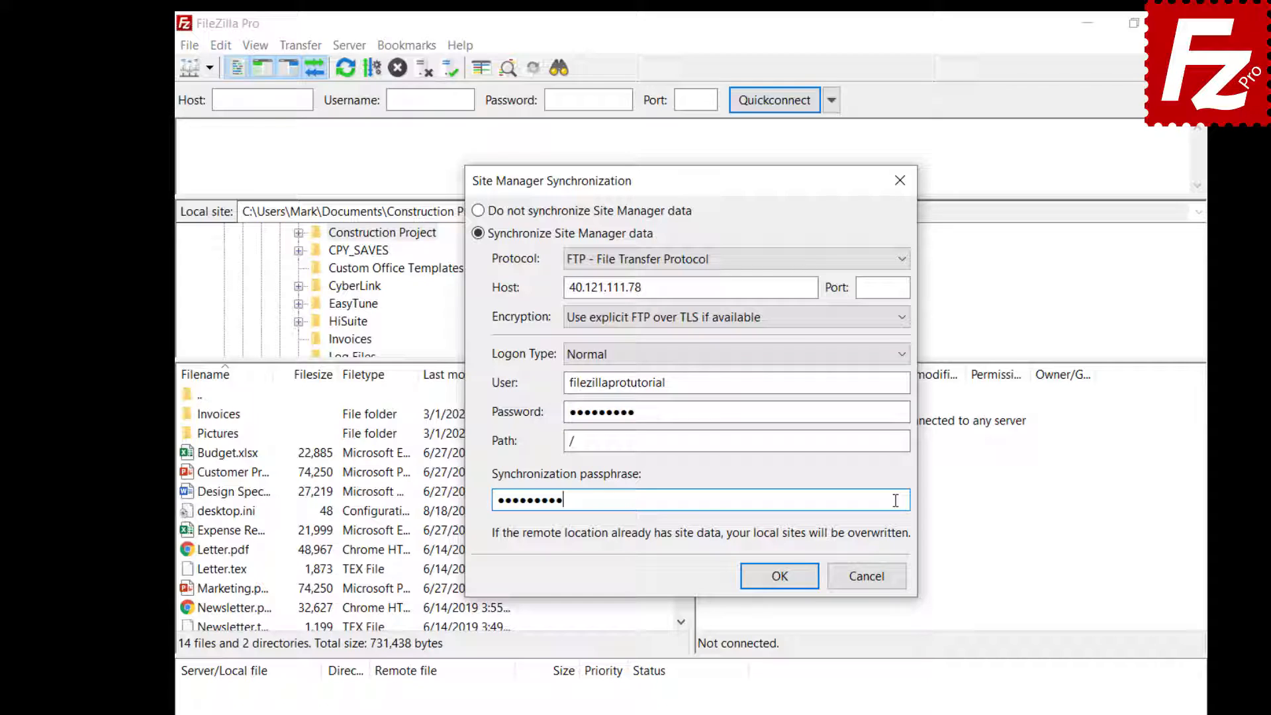
pyautogui.click(779, 576)
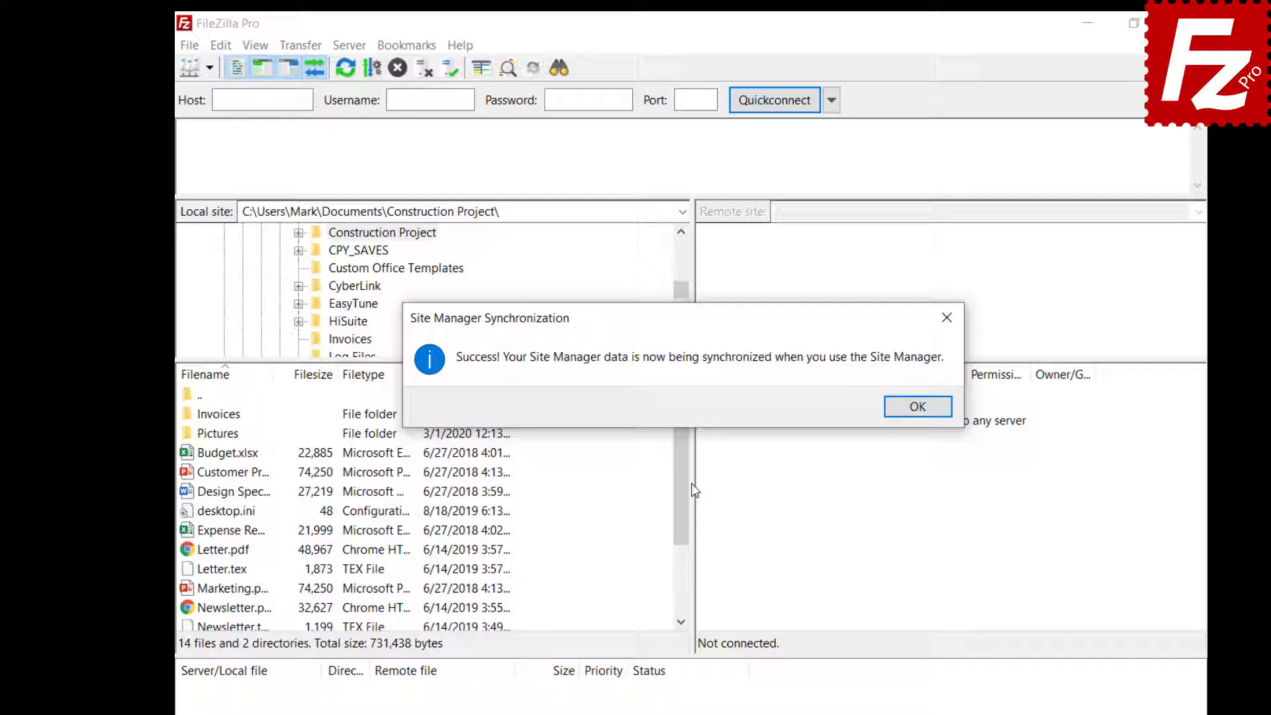
pyautogui.click(918, 407)
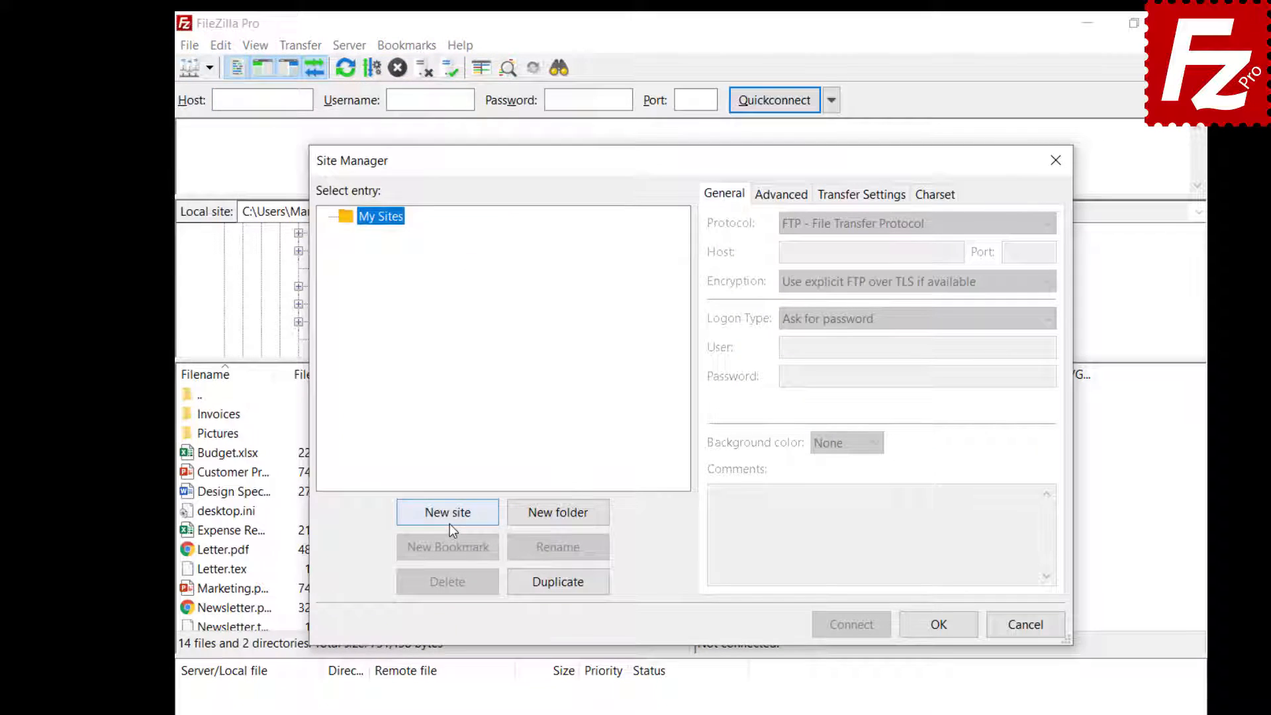
# Reopen the Site Manager to verify the synchronized OneDrive site (graph.microsoft.com) appears under My Sites
pyautogui.click(447, 513)
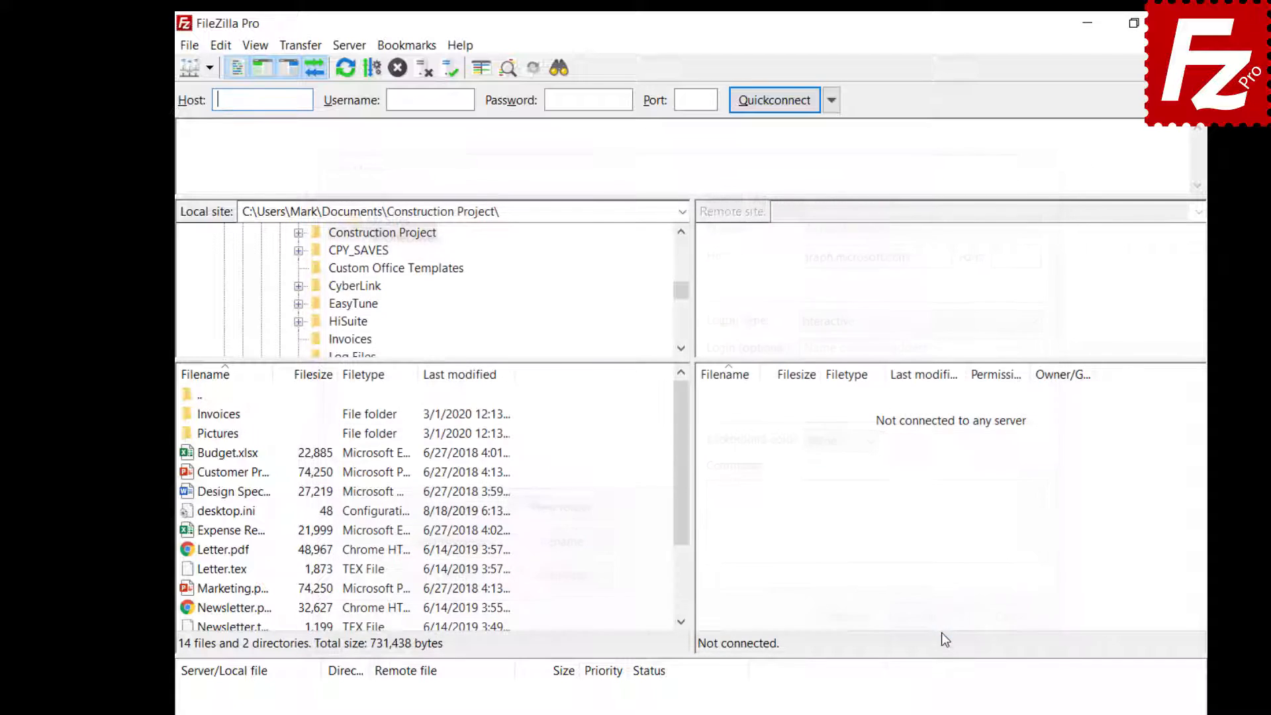
pyautogui.click(188, 45)
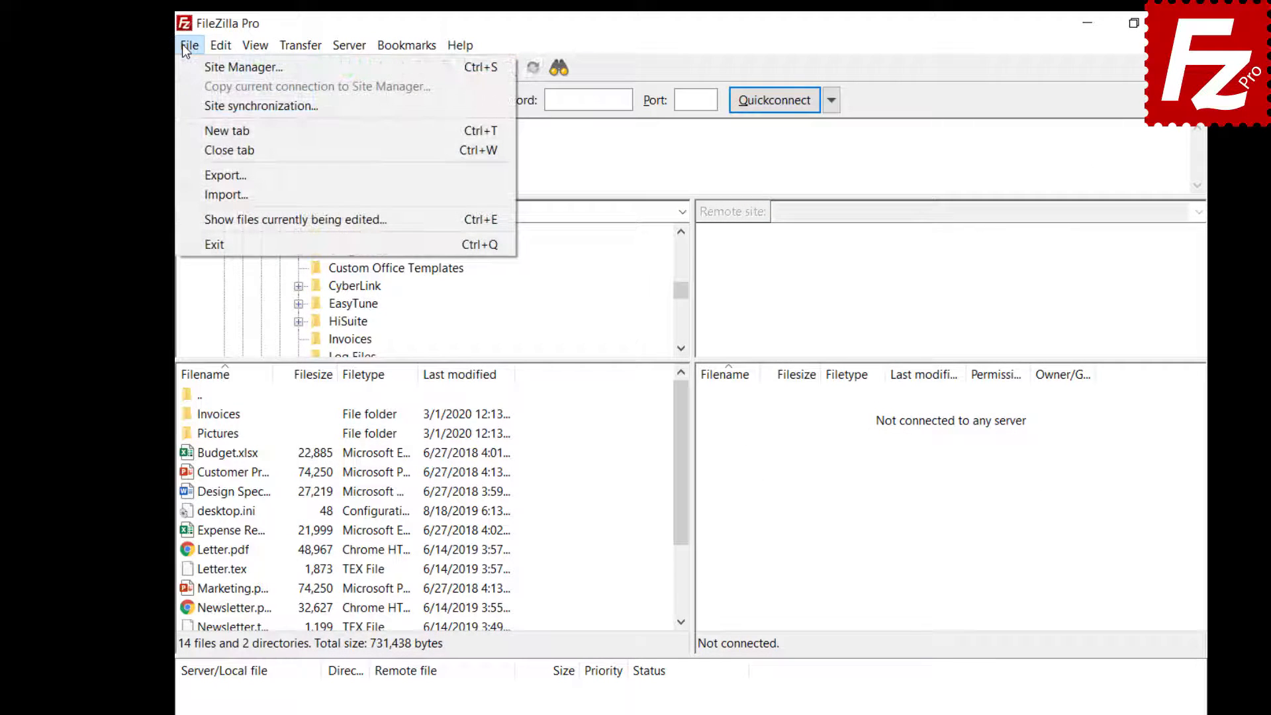
pyautogui.click(246, 66)
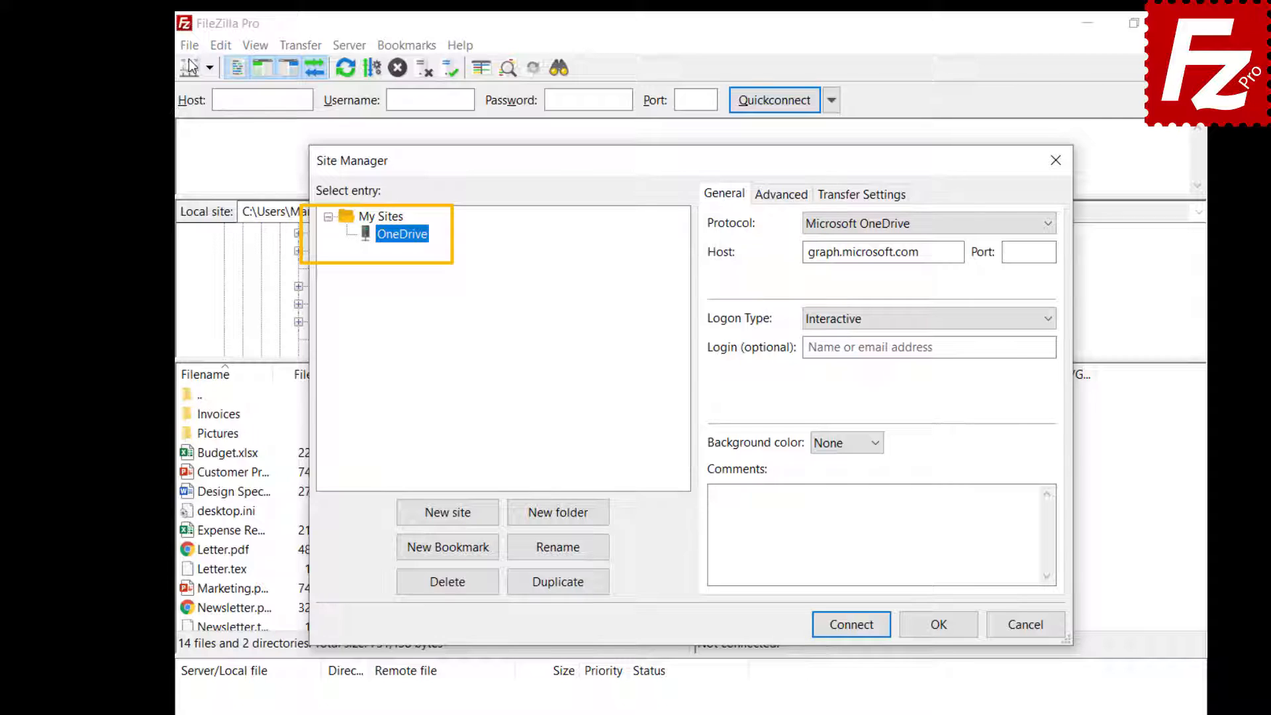
pyautogui.click(190, 45)
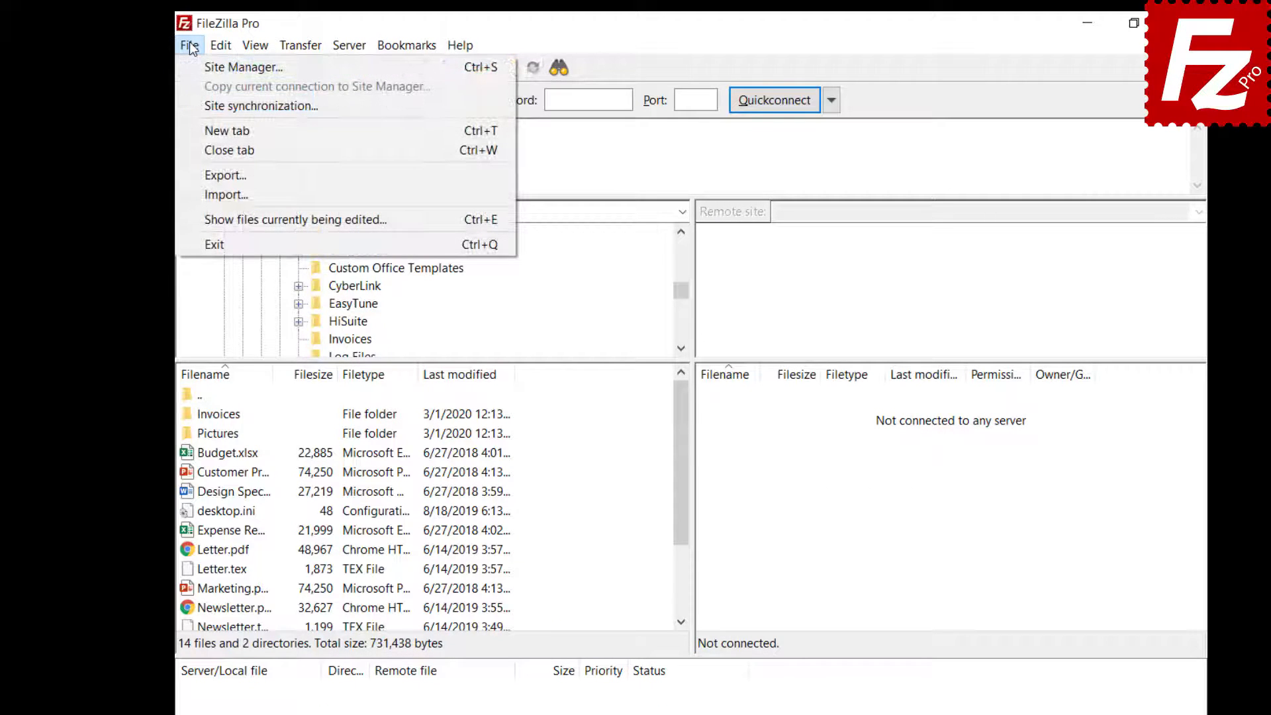
# Select 'Do not synchronize Site Manager data' and confirm to disable synchronization
pyautogui.click(259, 106)
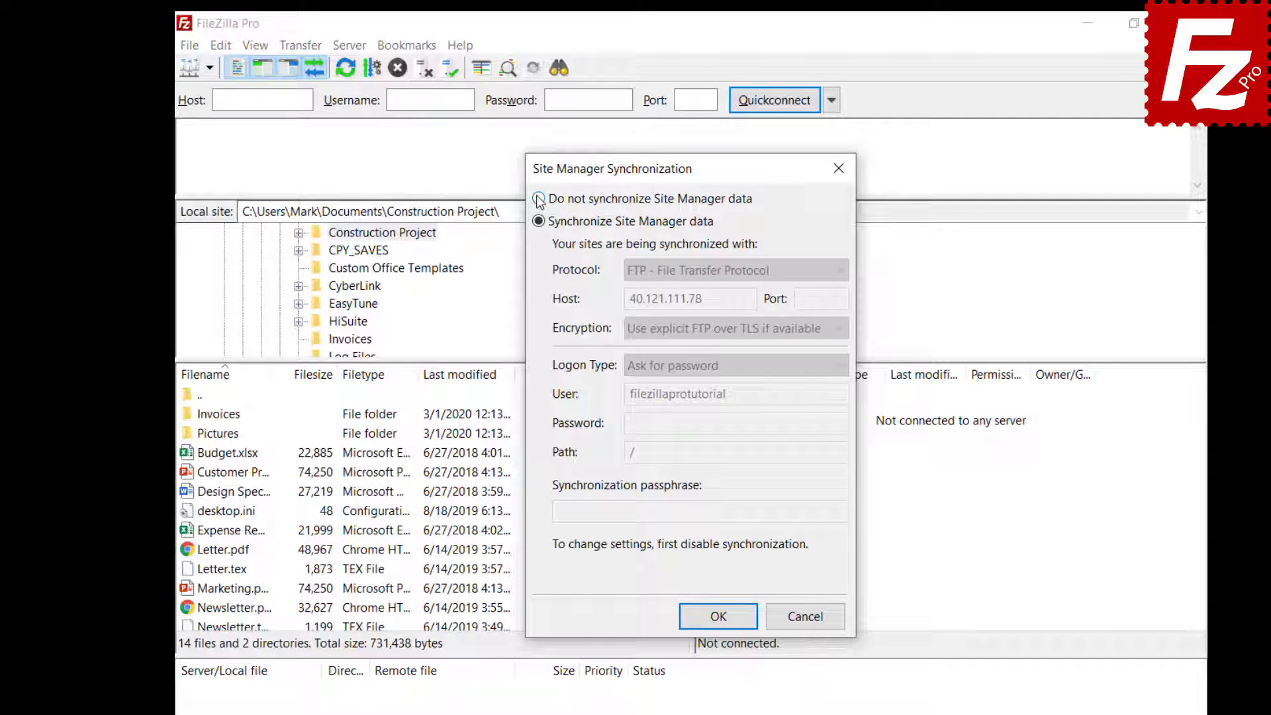
pyautogui.click(537, 199)
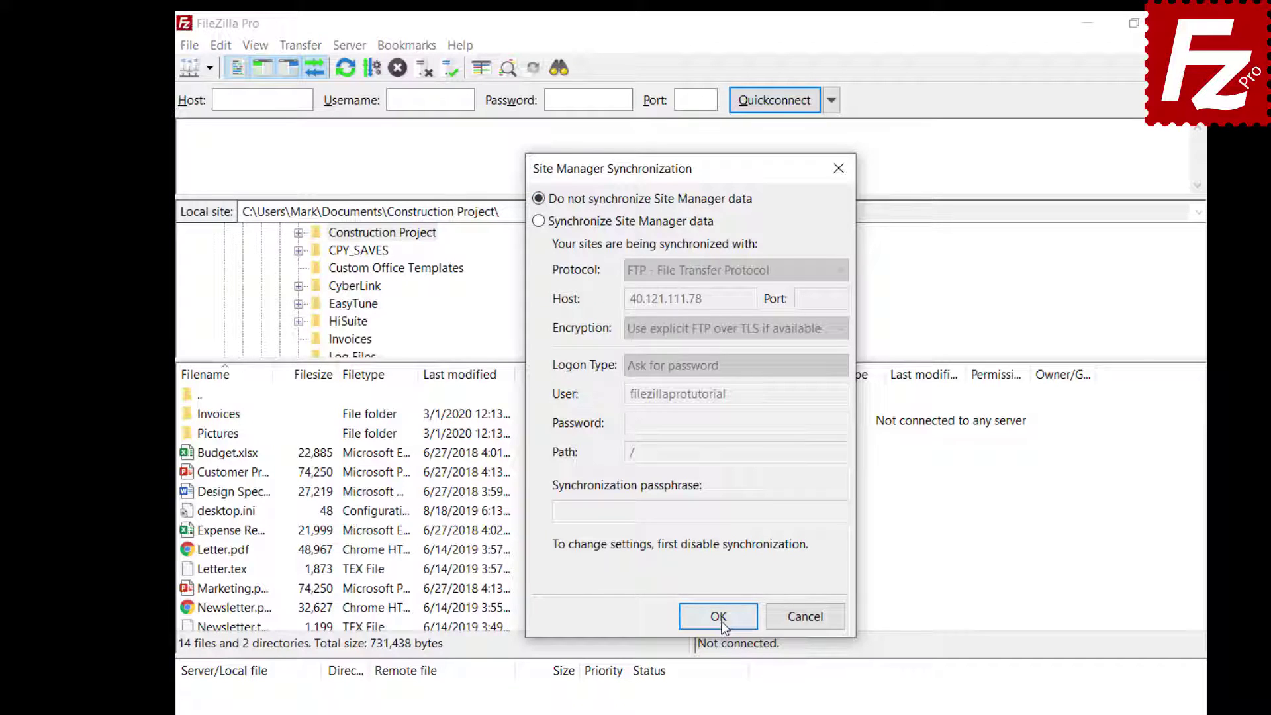
pyautogui.click(718, 616)
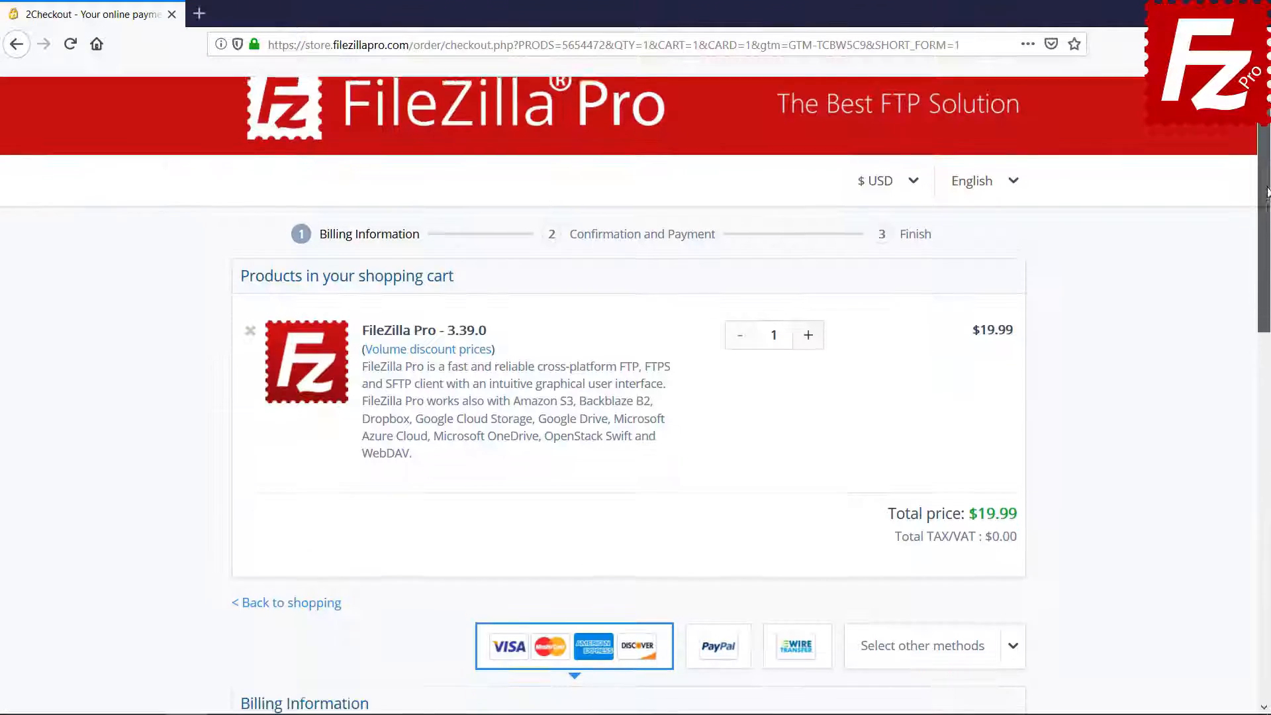
# Scroll the FileZilla Pro 3.39.0 checkout ($19.99) down to the billing and card payment options
pyautogui.scroll(-3)
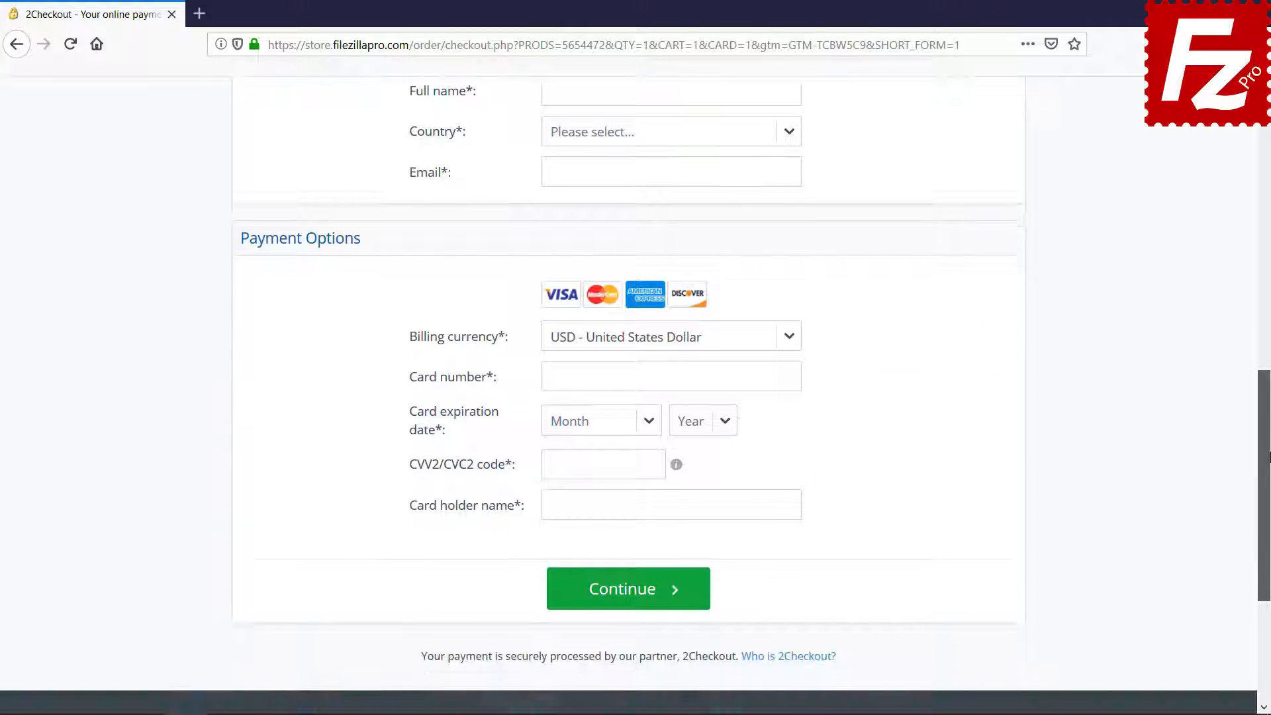